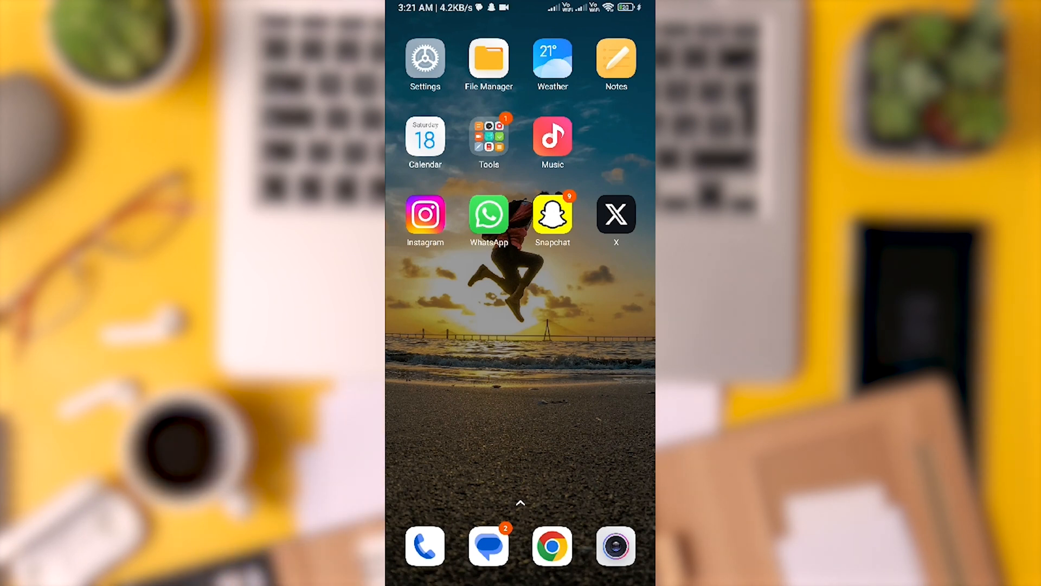
Launch Instagram and reach Settings and privacy from the profile menu.
left_click(425, 213)
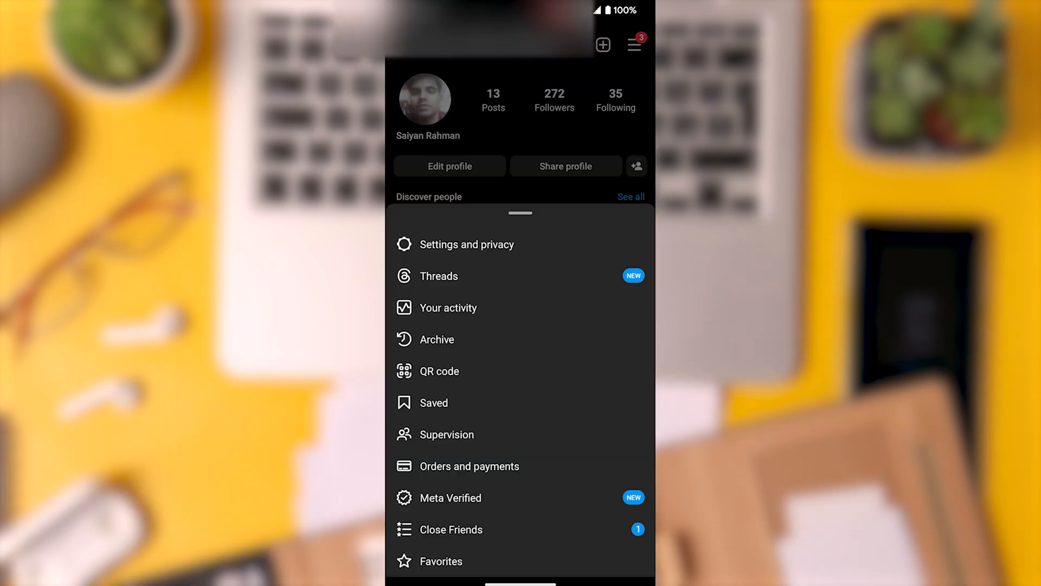
left_click(460, 244)
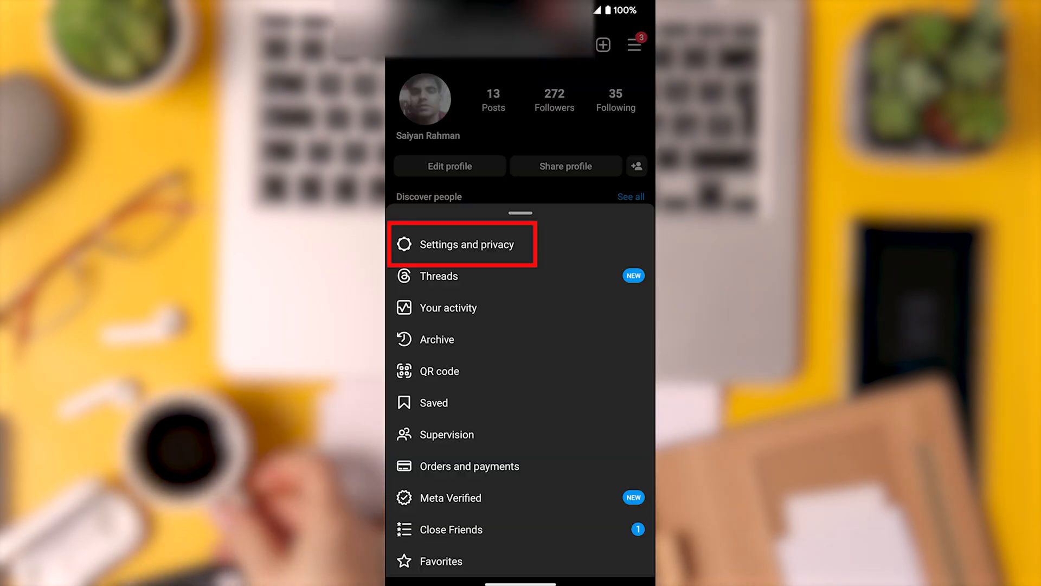
left_click(456, 244)
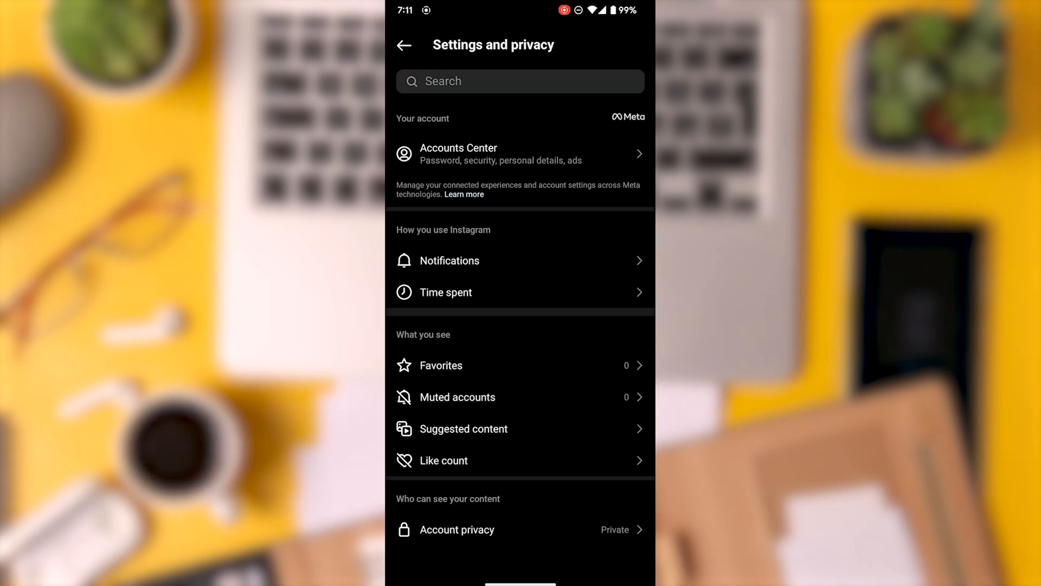
Search 'de' in settings and go to Deactivation or deletion.
type("deac")
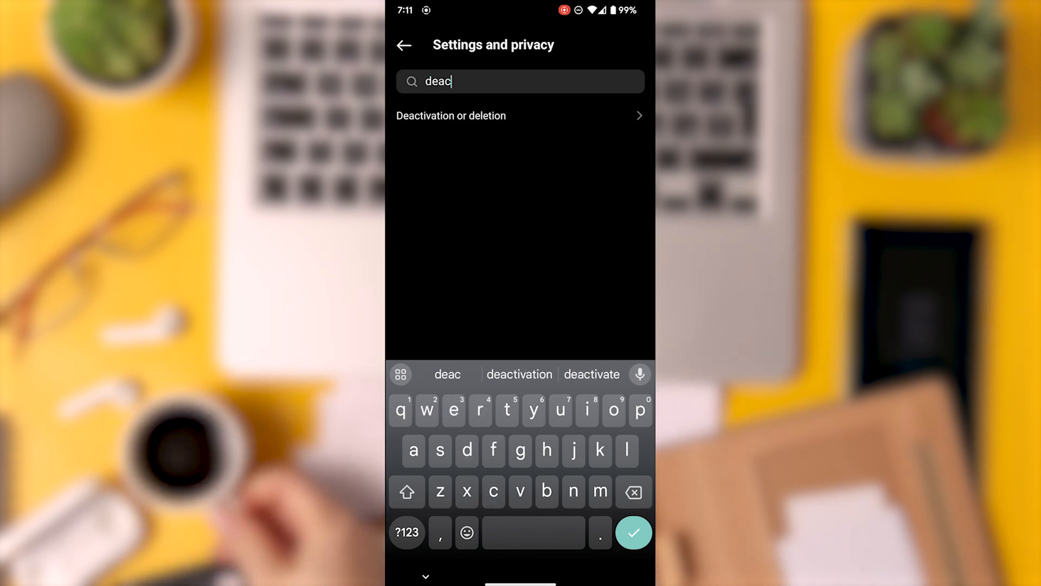
left_click(451, 116)
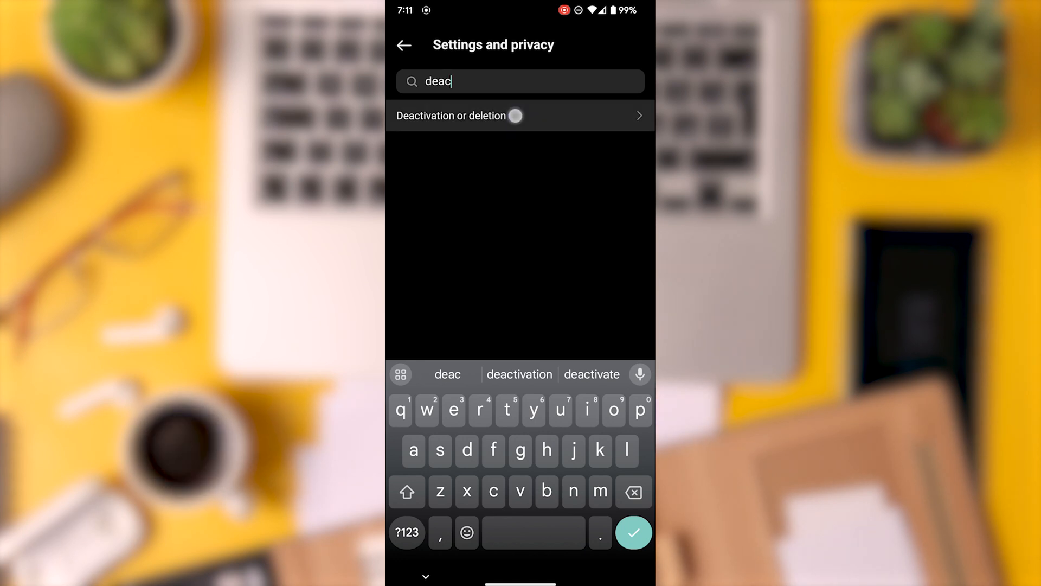
left_click(461, 120)
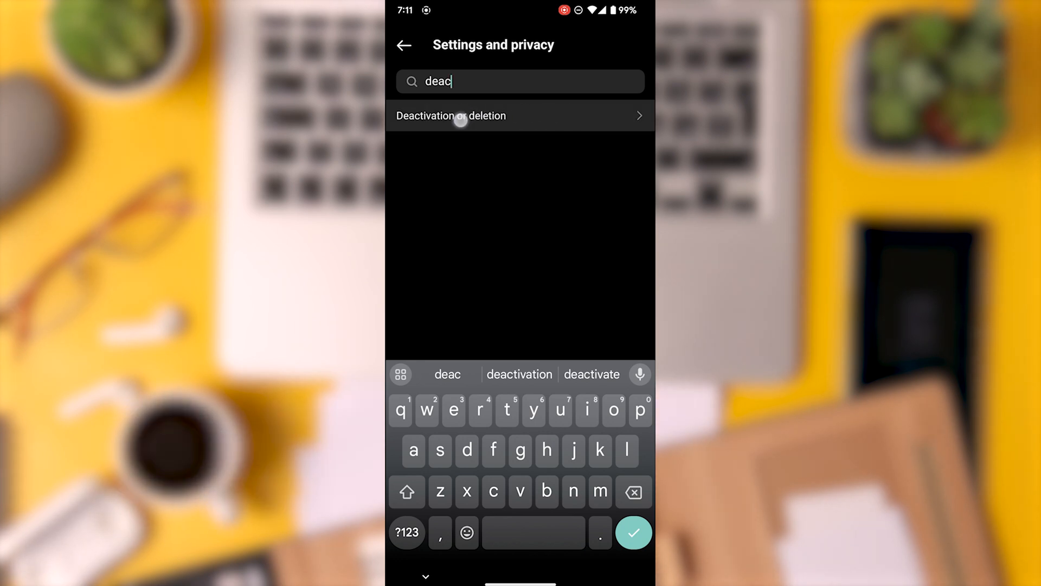
left_click(451, 116)
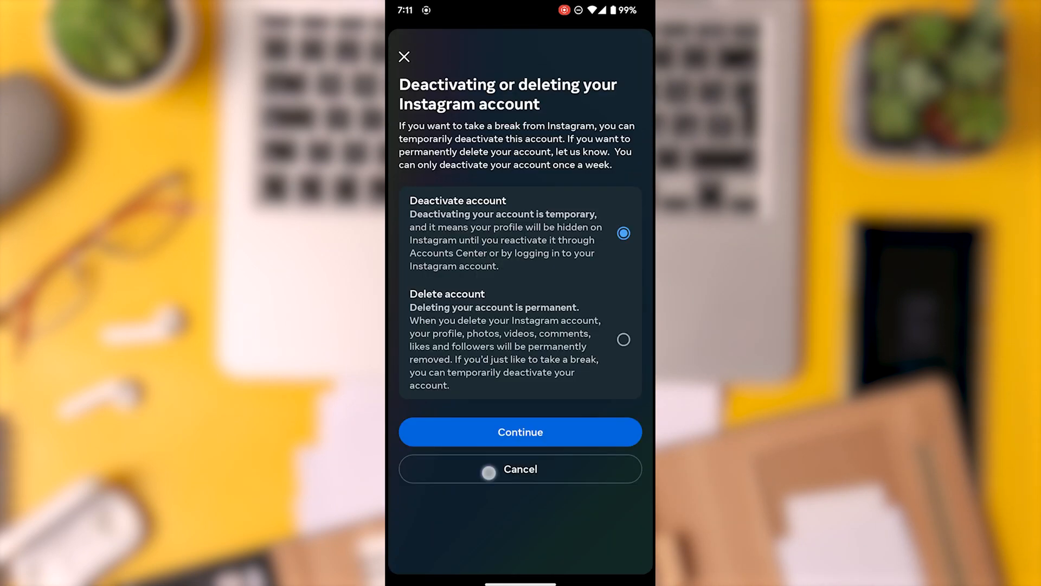
Choose Deactivate account, confirm the password, give 'Just need a break.' and confirm deactivation.
left_click(520, 431)
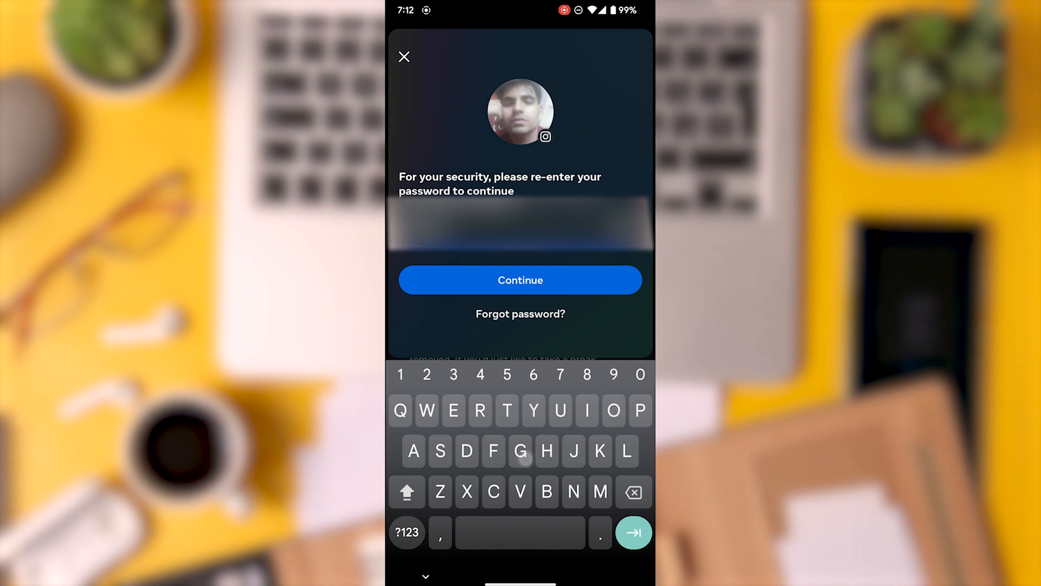
left_click(519, 280)
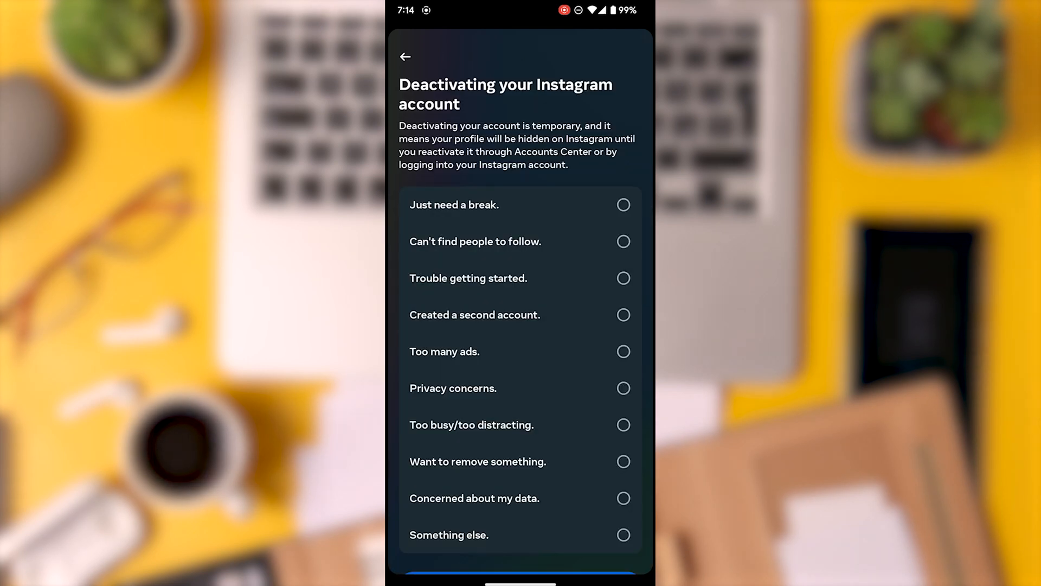
left_click(622, 200)
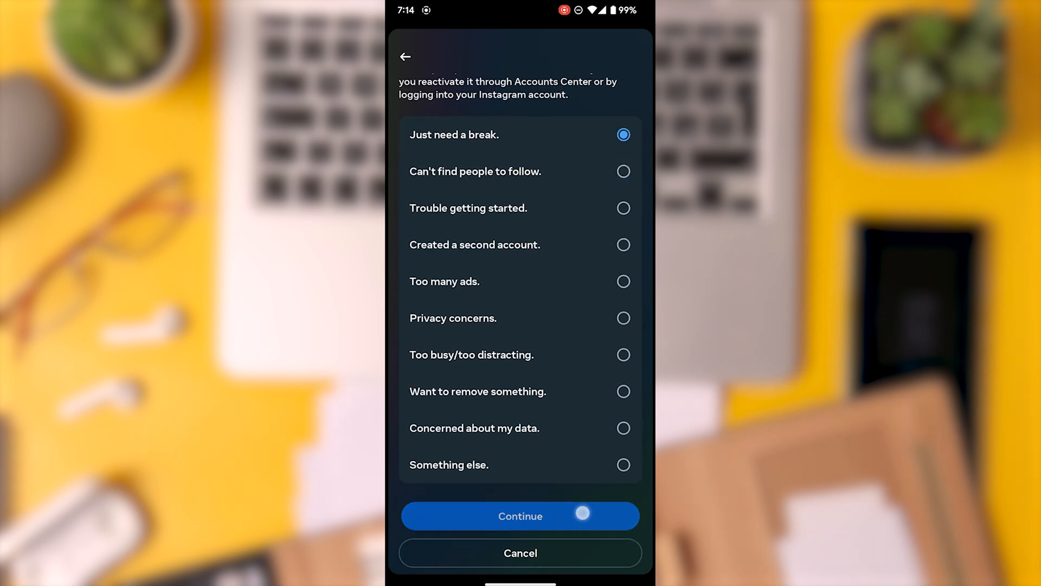
left_click(520, 516)
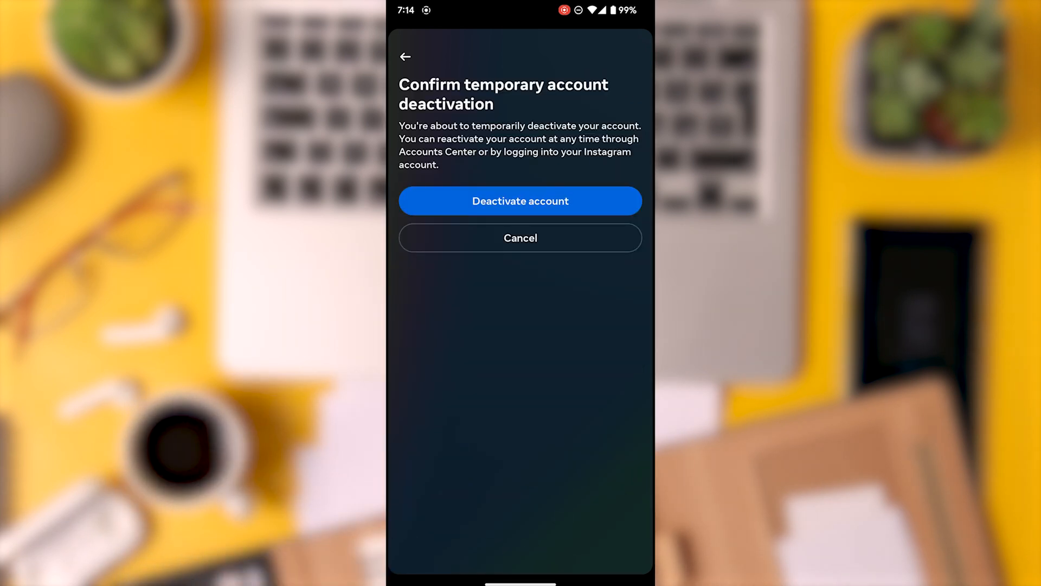
left_click(519, 201)
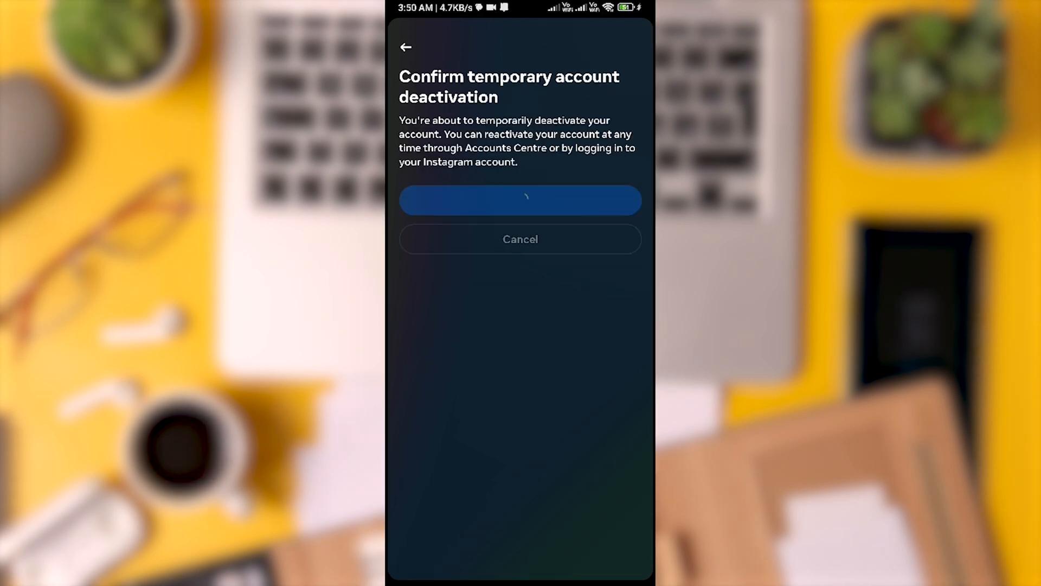